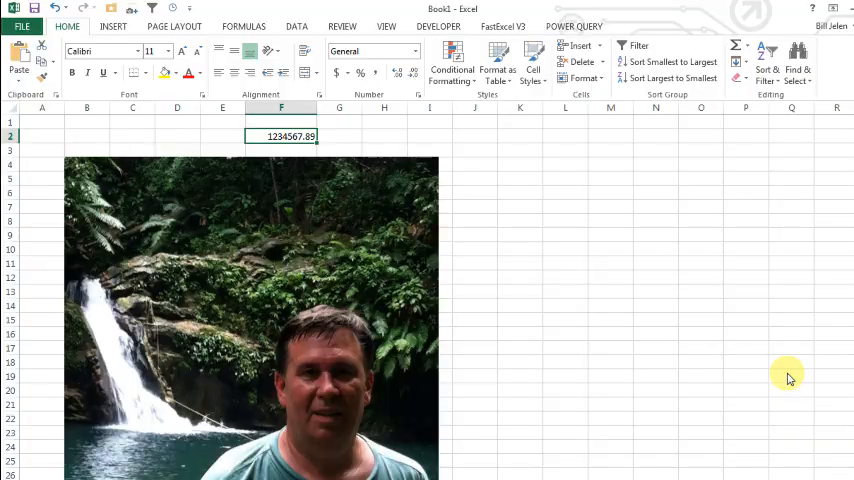
pyautogui.moveTo(787, 373)
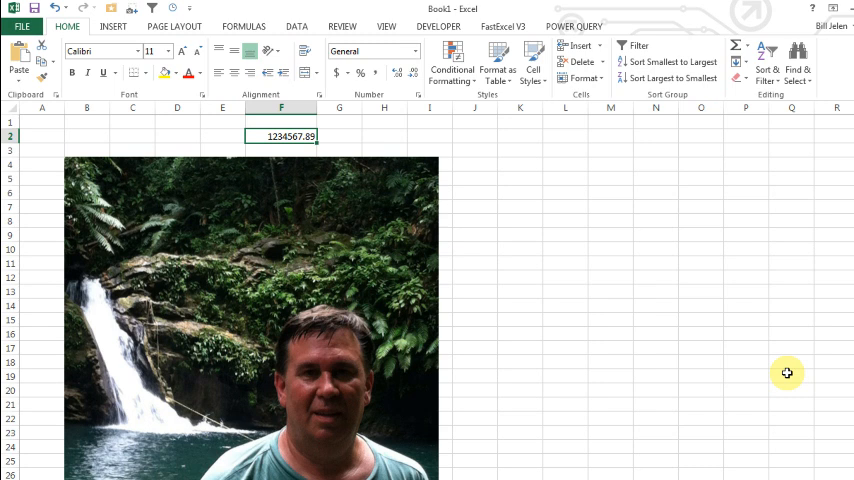
pyautogui.moveTo(497, 425)
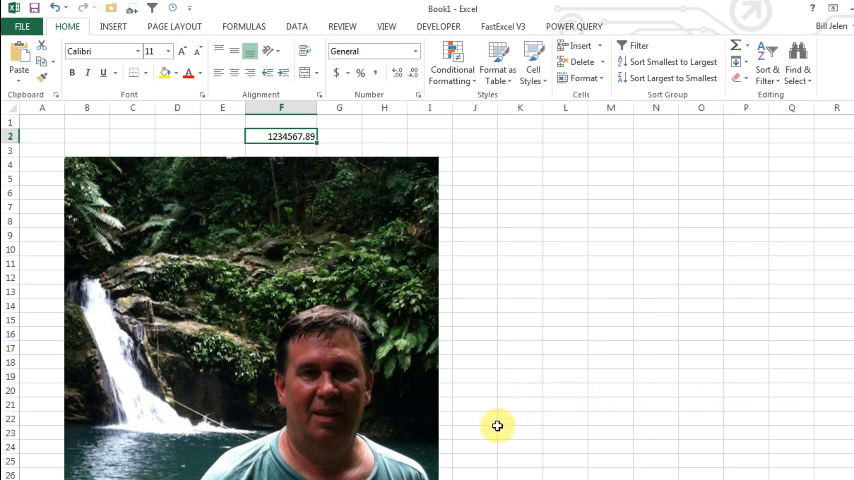
pyautogui.moveTo(478, 343)
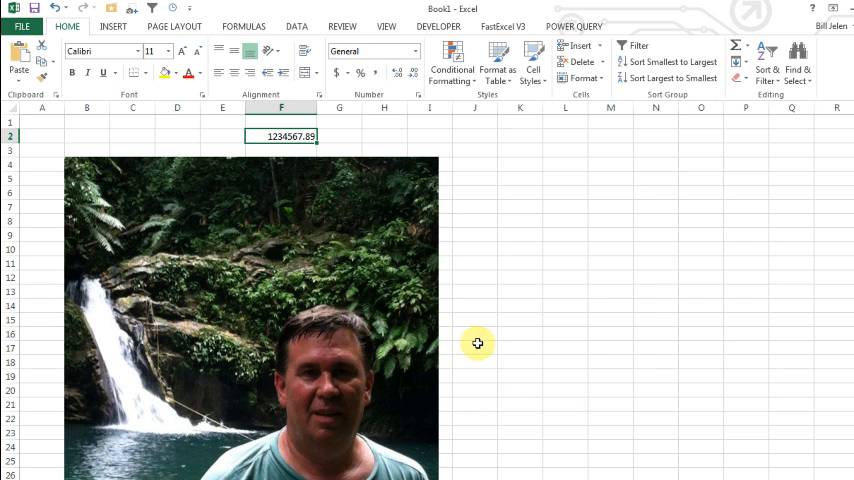
pyautogui.moveTo(117, 460)
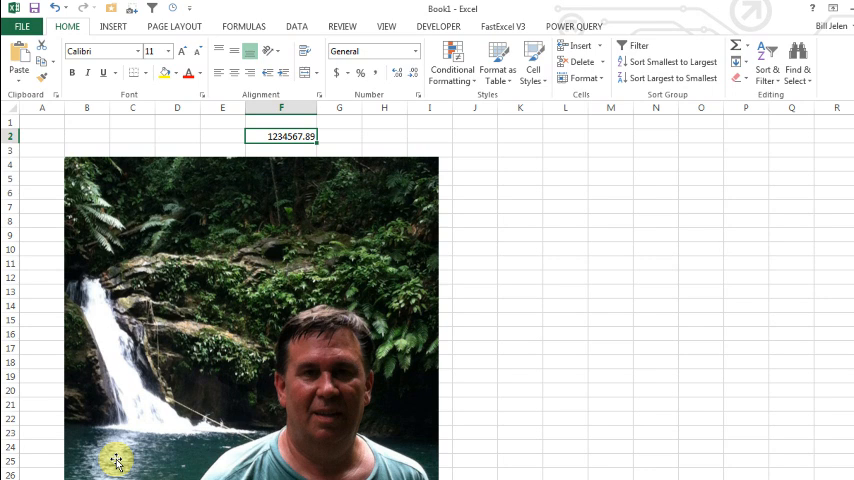
pyautogui.moveTo(153, 468)
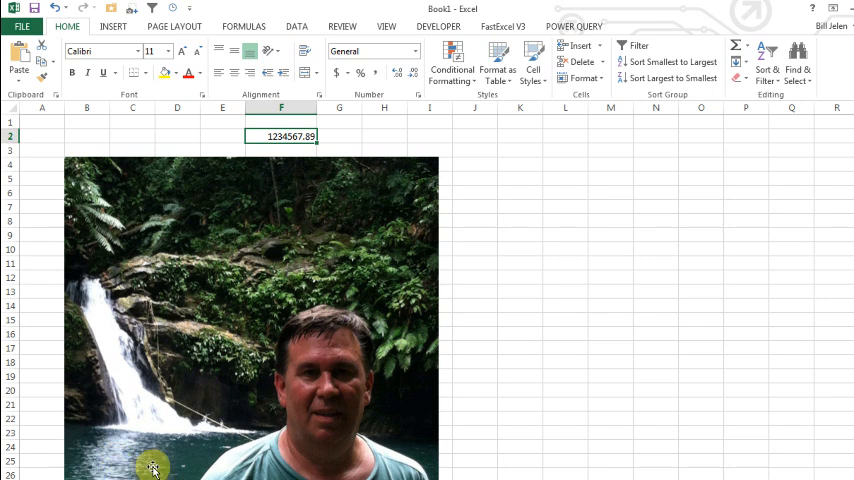
pyautogui.moveTo(110, 352)
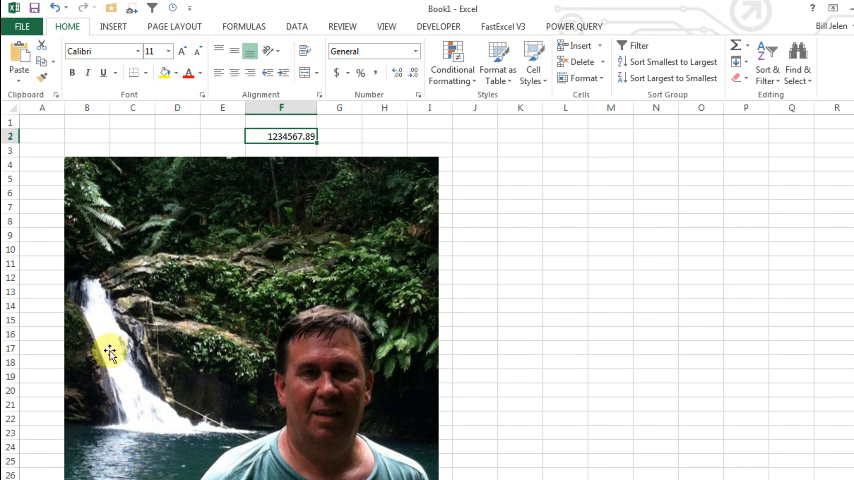
pyautogui.moveTo(213, 452)
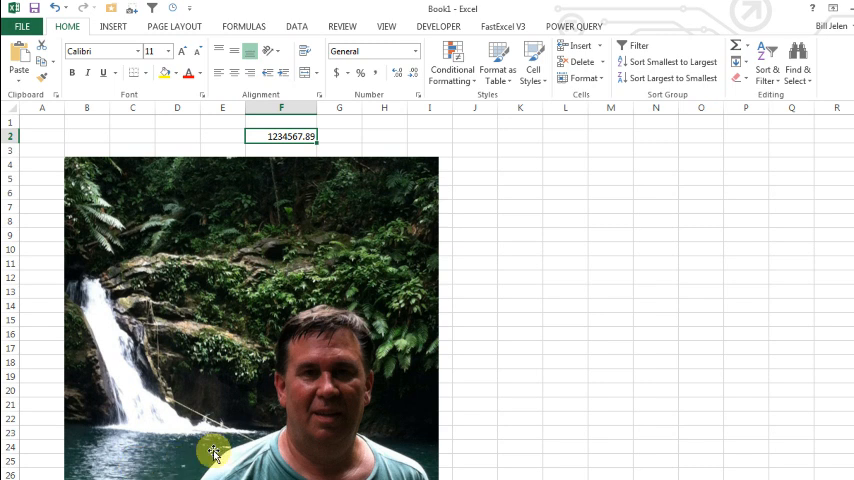
pyautogui.moveTo(337, 250)
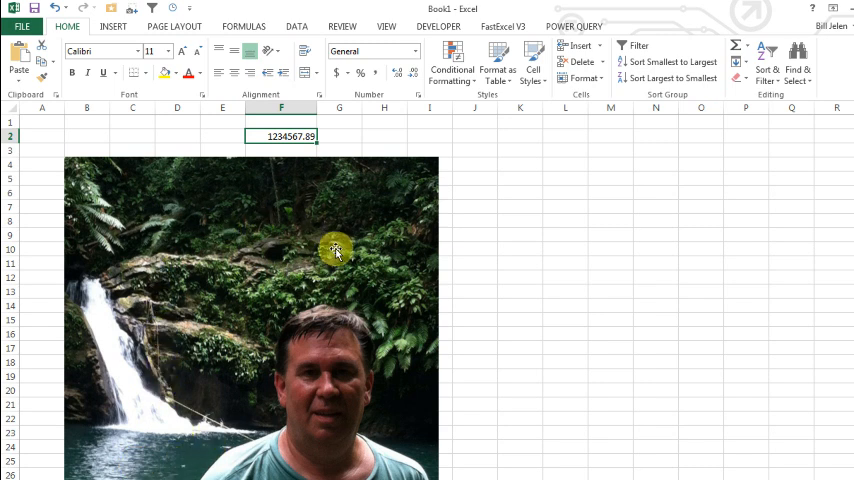
pyautogui.moveTo(606, 423)
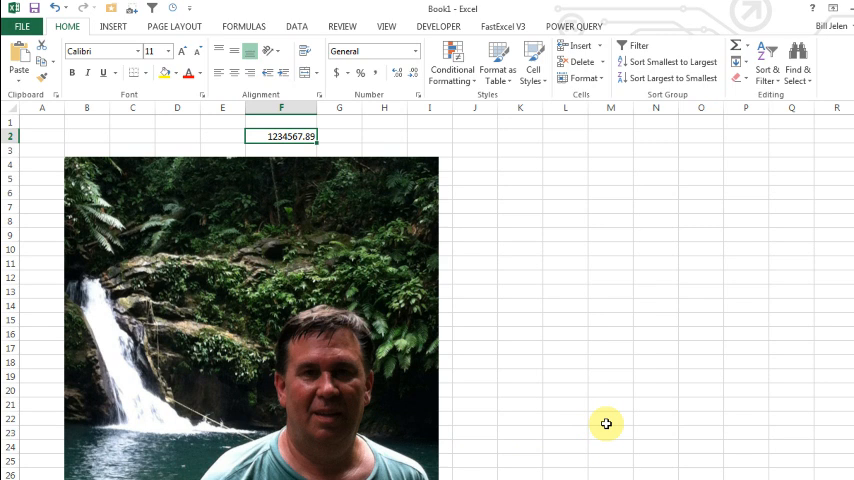
pyautogui.moveTo(351, 219)
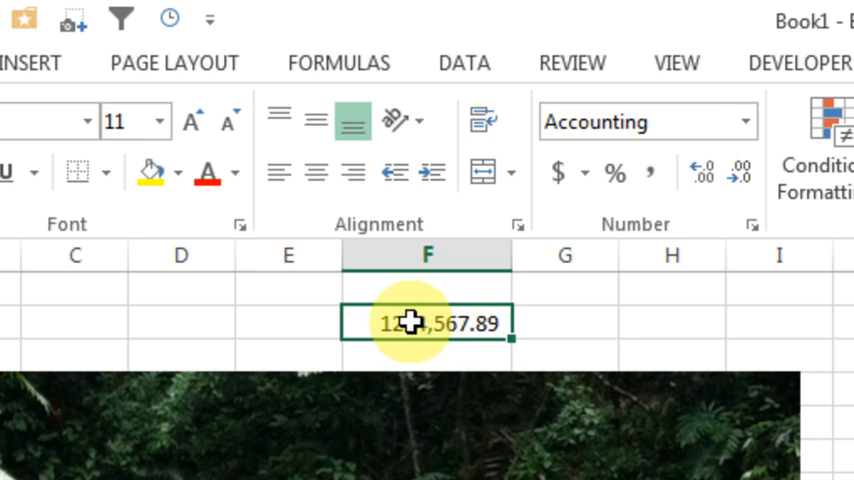
pyautogui.moveTo(698, 313)
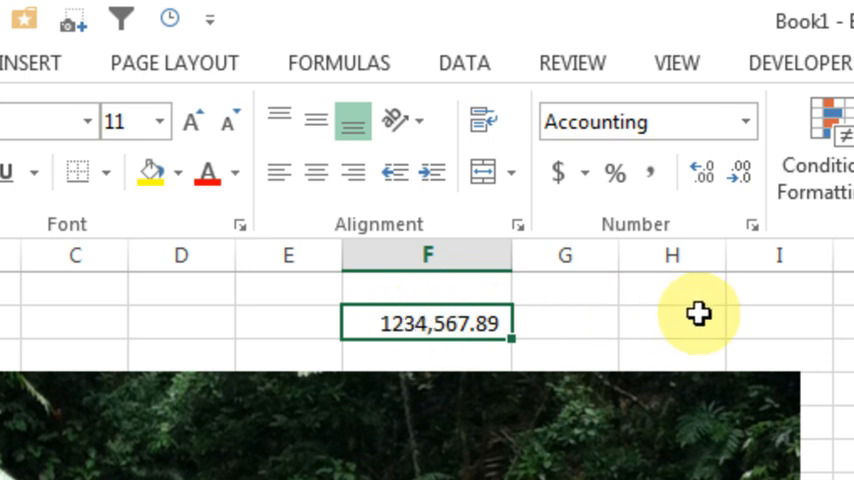
pyautogui.moveTo(699, 313)
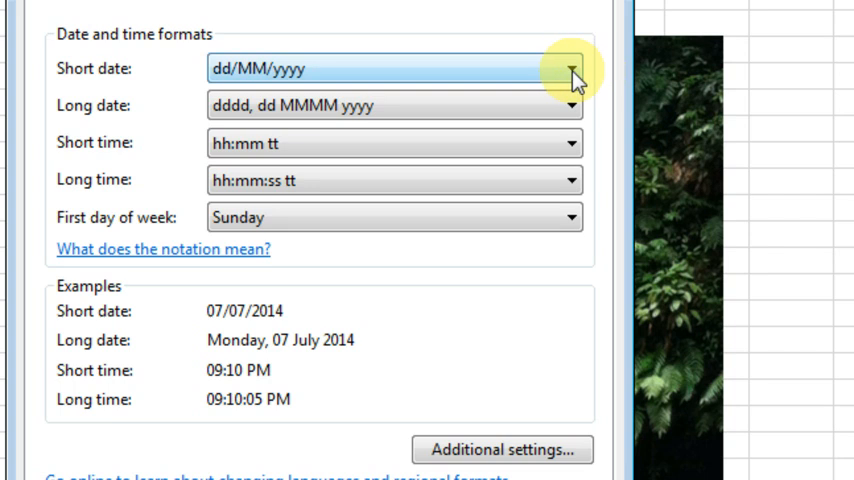
pyautogui.moveTo(578, 155)
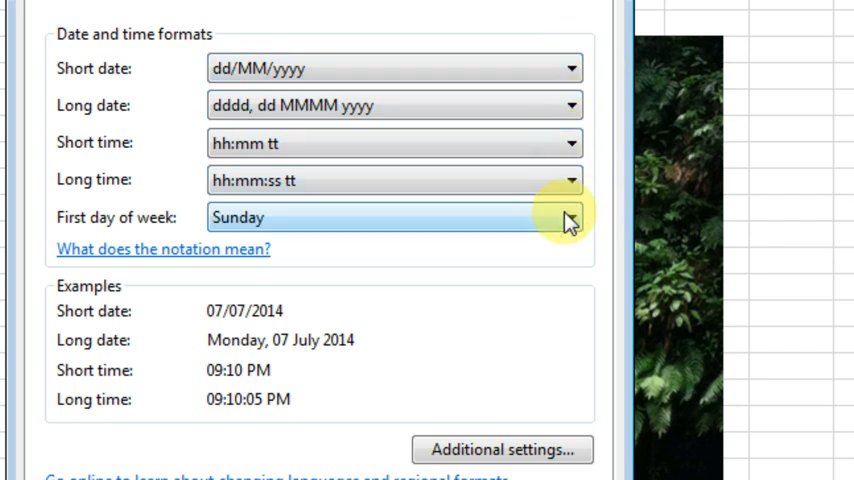
pyautogui.moveTo(555, 410)
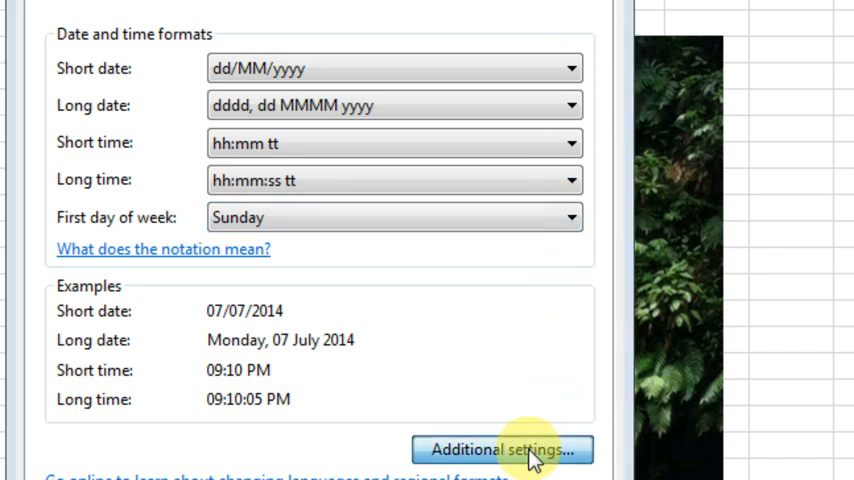
# Open Customize Format and review the number settings: period decimals, comma grouping, semicolon list separator.
pyautogui.click(503, 450)
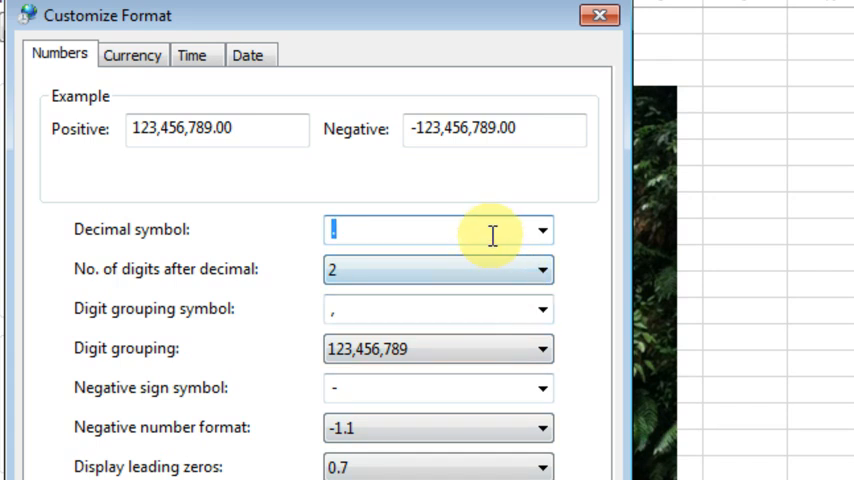
pyautogui.moveTo(383, 315)
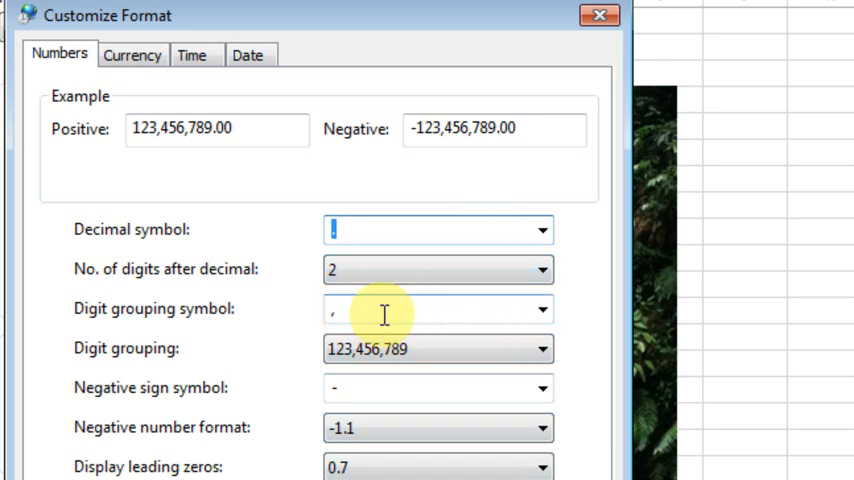
pyautogui.moveTo(472, 335)
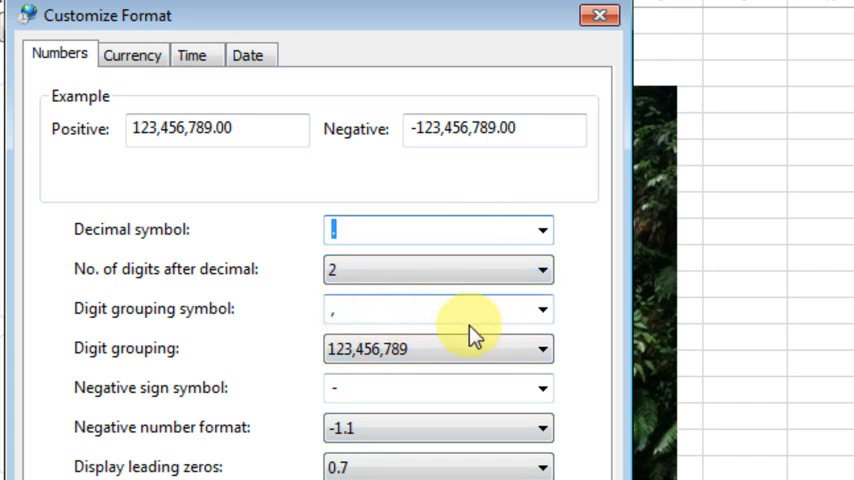
pyautogui.moveTo(385, 427)
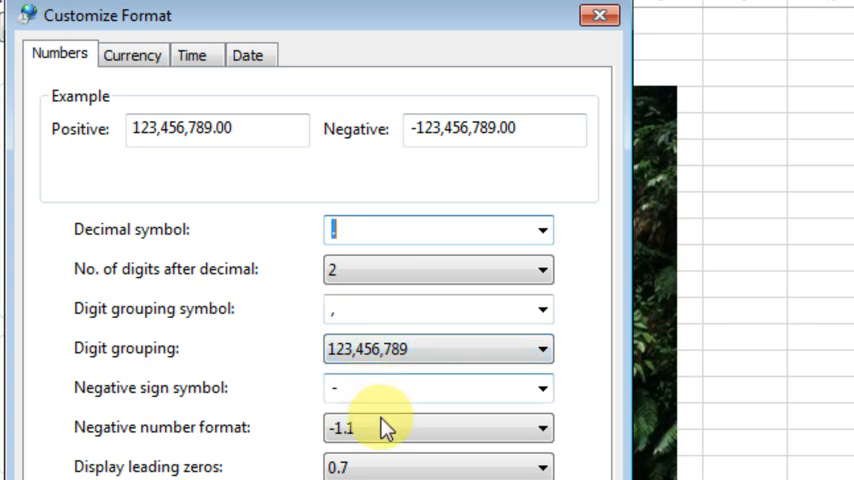
pyautogui.scroll(-3)
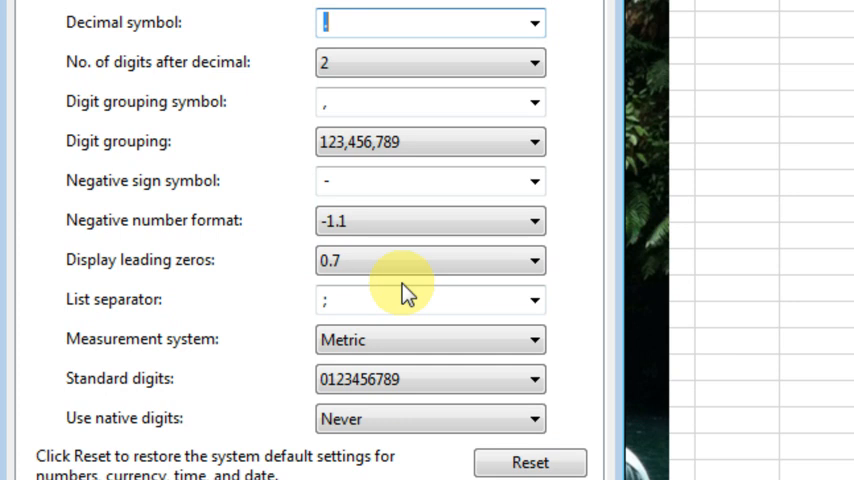
pyautogui.moveTo(380, 463)
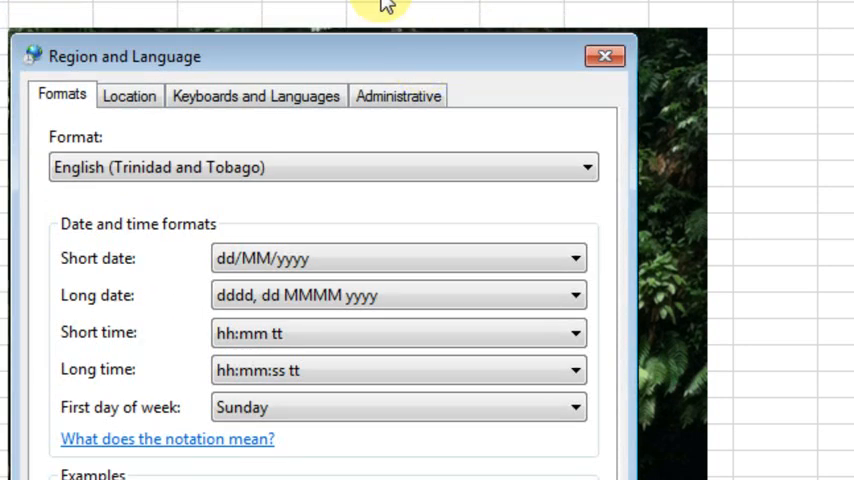
pyautogui.moveTo(370, 70)
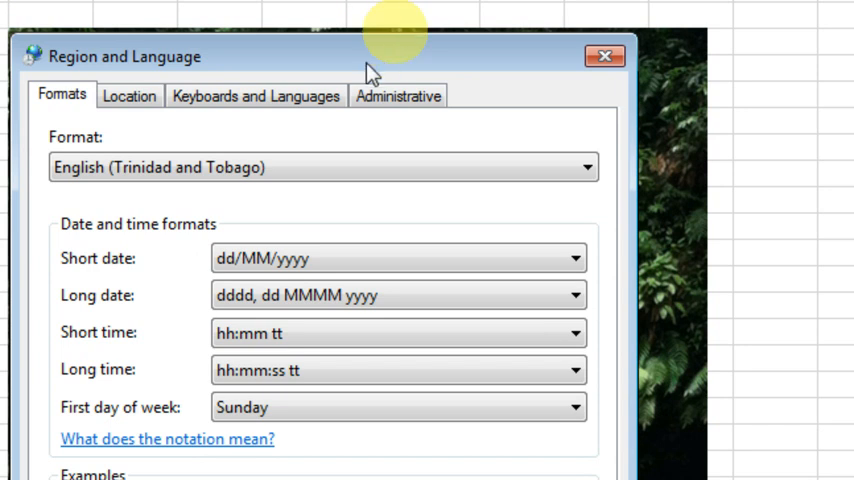
pyautogui.moveTo(457, 165)
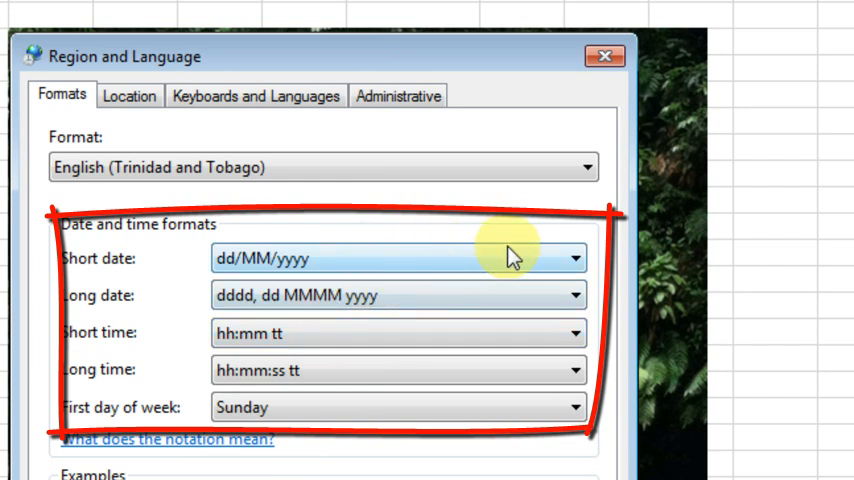
# Set the Windows region format to English (United States) and apply with OK.
pyautogui.click(583, 167)
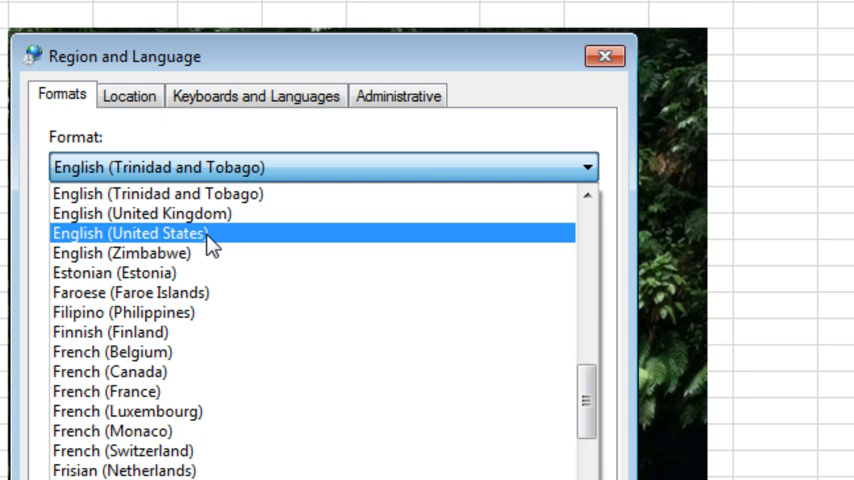
pyautogui.click(140, 232)
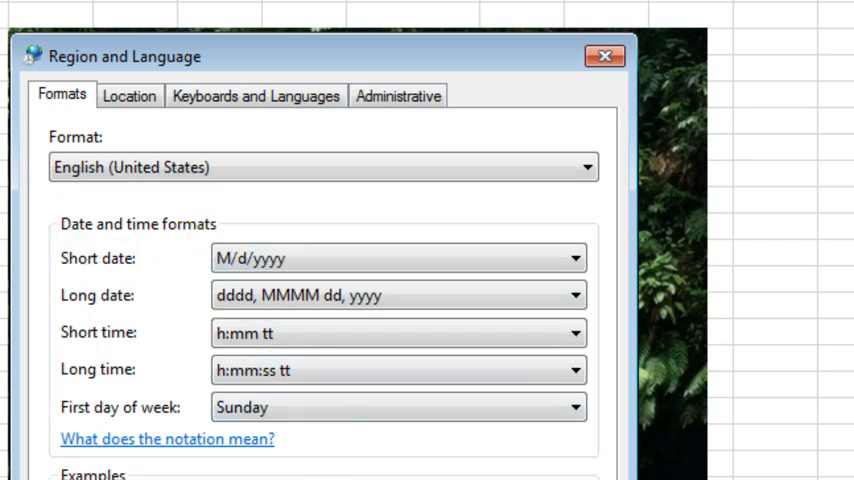
pyautogui.click(604, 56)
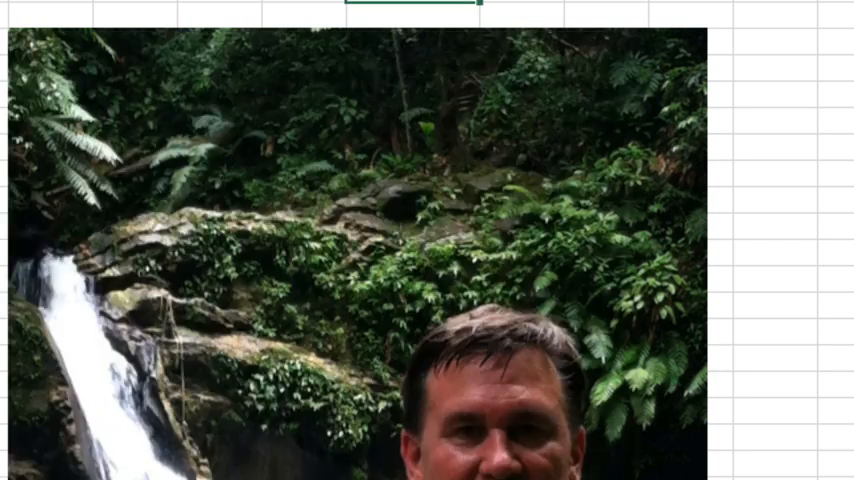